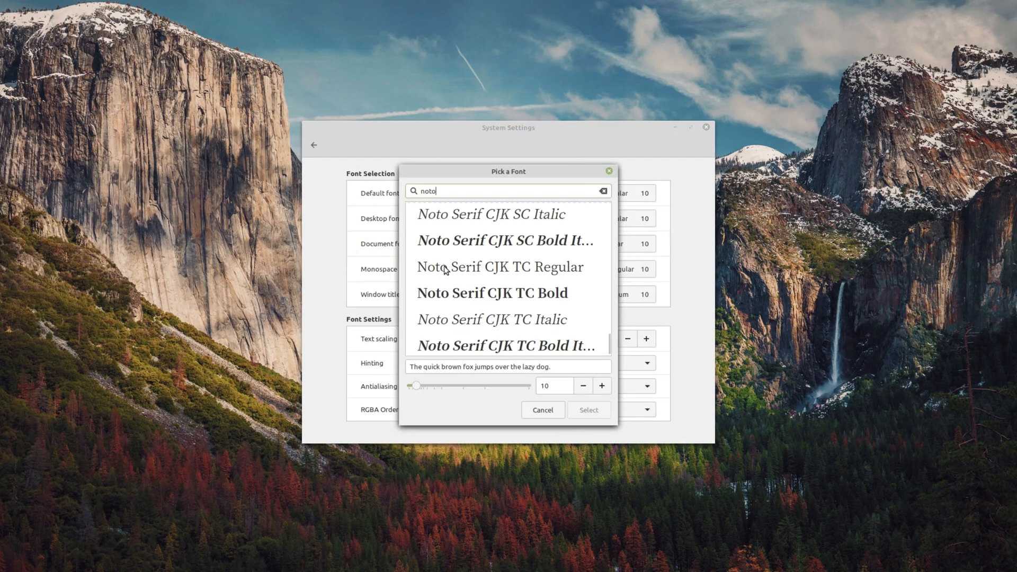
mouse_move(454, 283)
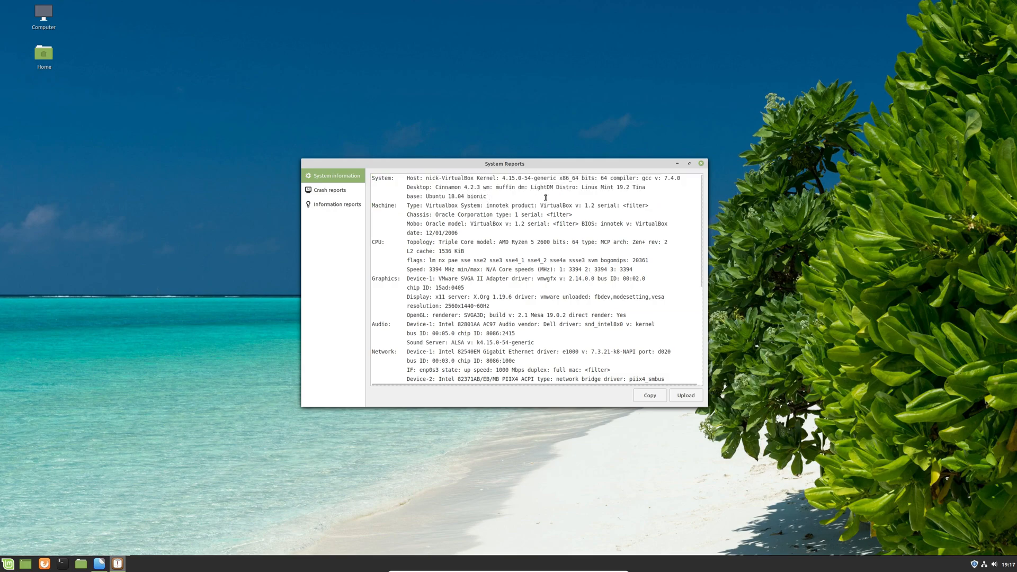
Step: Scroll the System Reports information page to reveal the system summary
left_click_drag(504, 163, 504, 126)
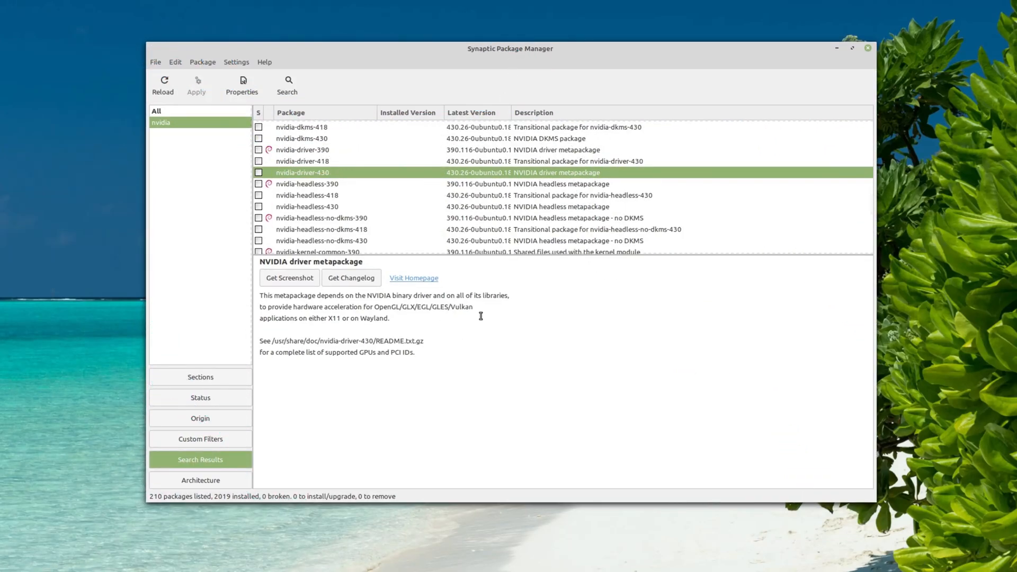
mouse_move(345, 180)
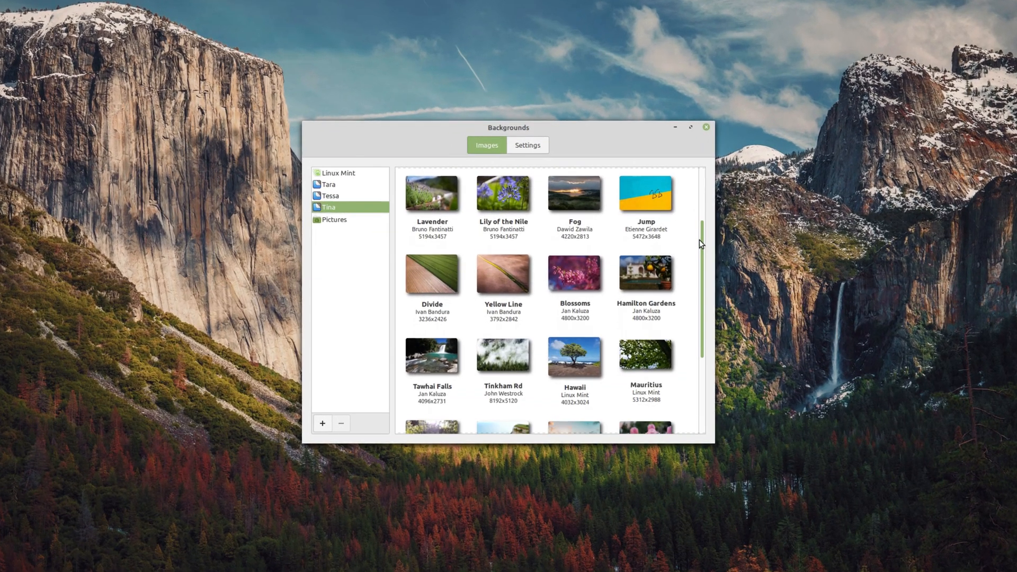
Step: Scroll down through the Tina collection's wallpaper grid
scroll("down", 3)
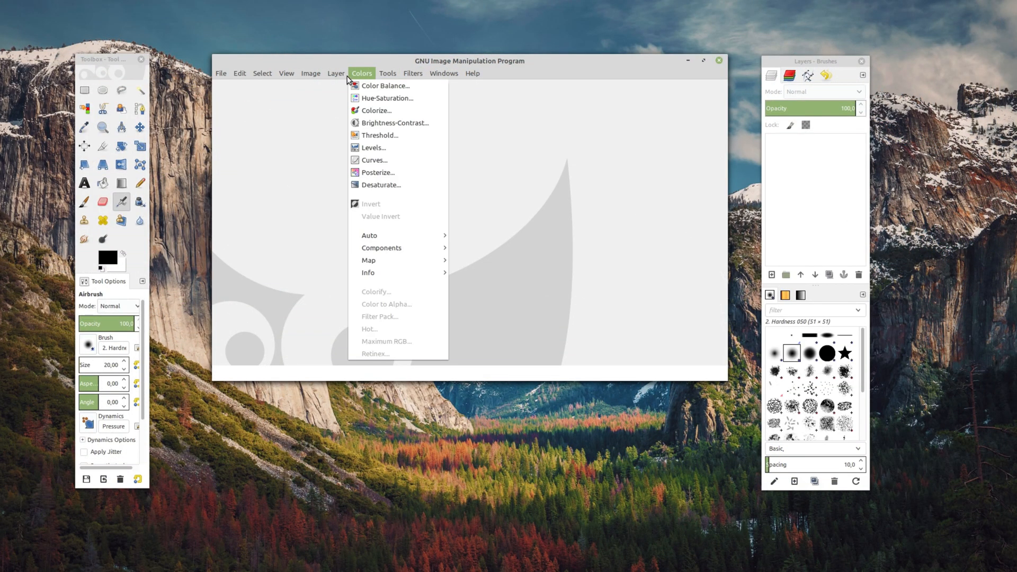
Step: Show GIMP's Colors menu listing the colour adjustment commands
left_click(239, 73)
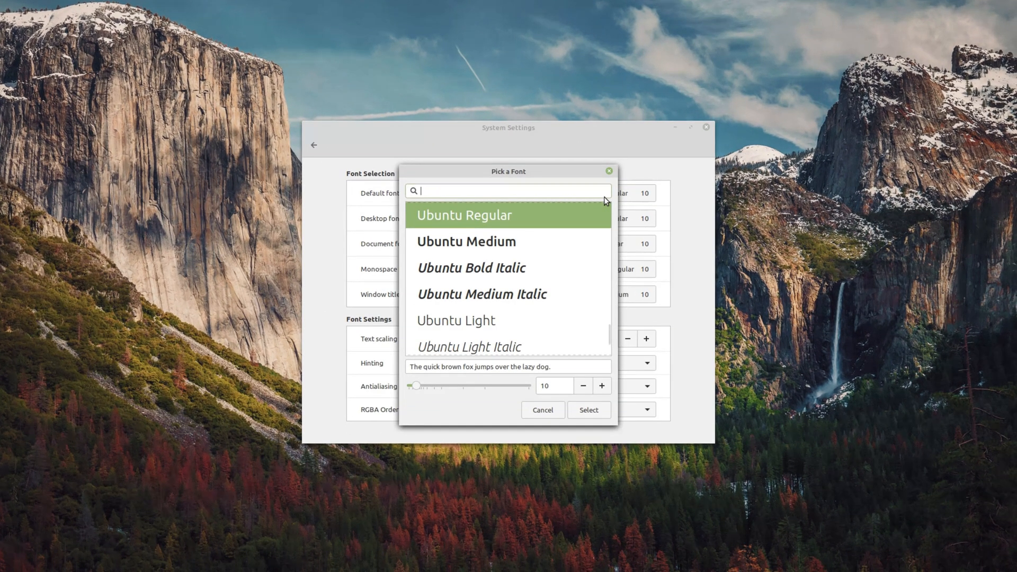
Step: Filter the font picker to 'noto' and scroll through the Noto families
type("noto")
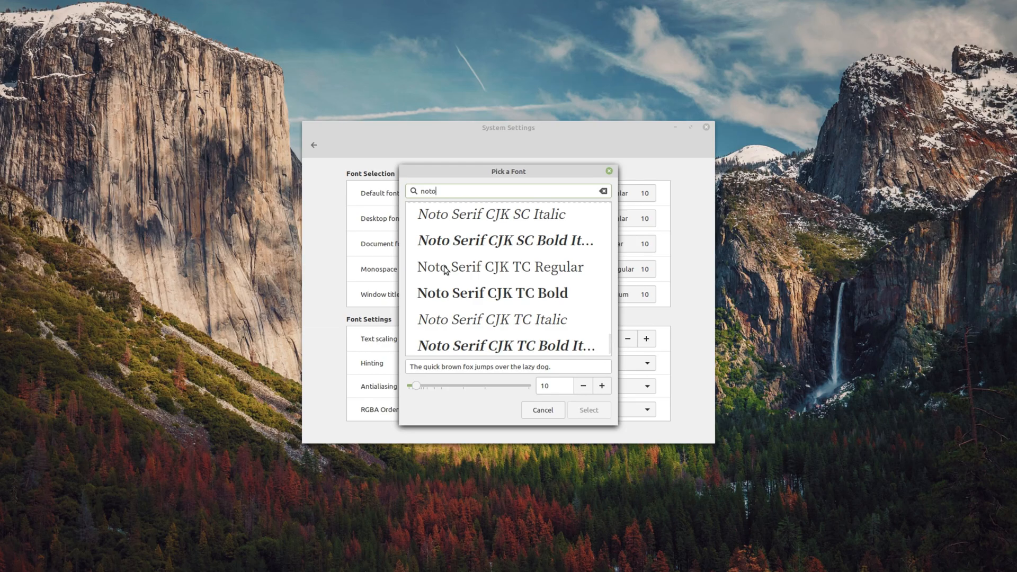
scroll("down", 3)
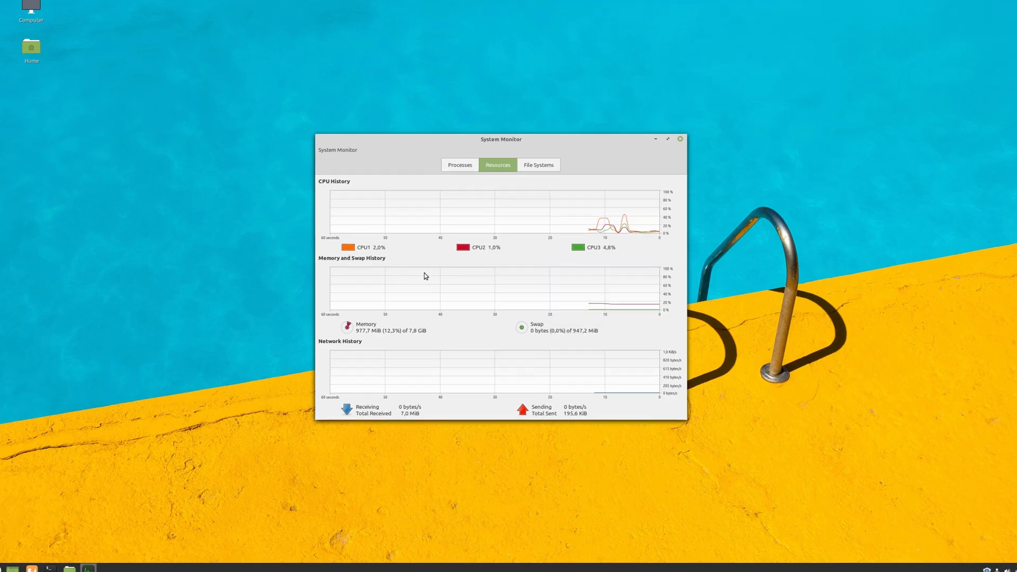
Step: Review the Processes list, select the cinnamon process, then return to Resources
left_click(446, 133)
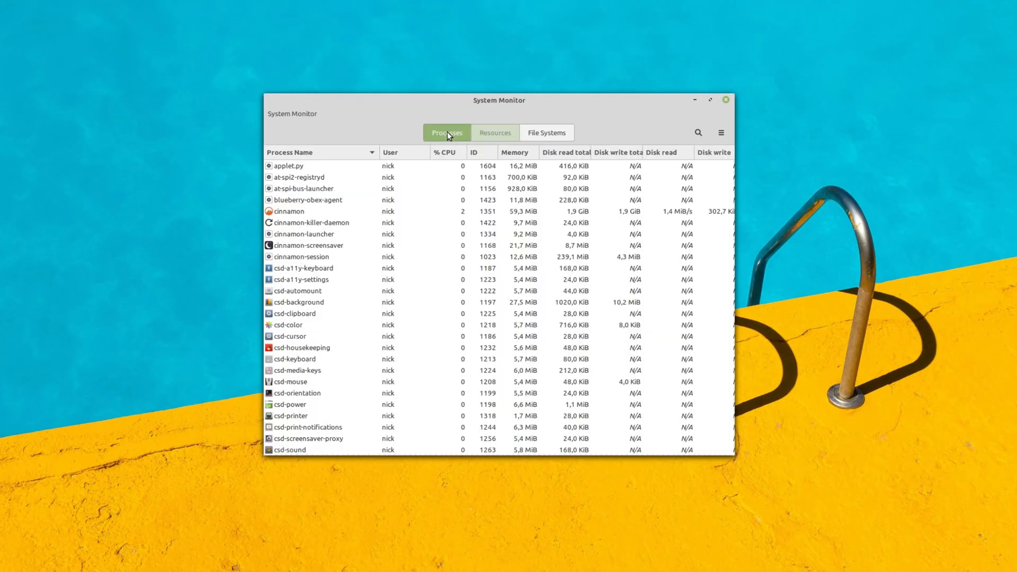
left_click(293, 211)
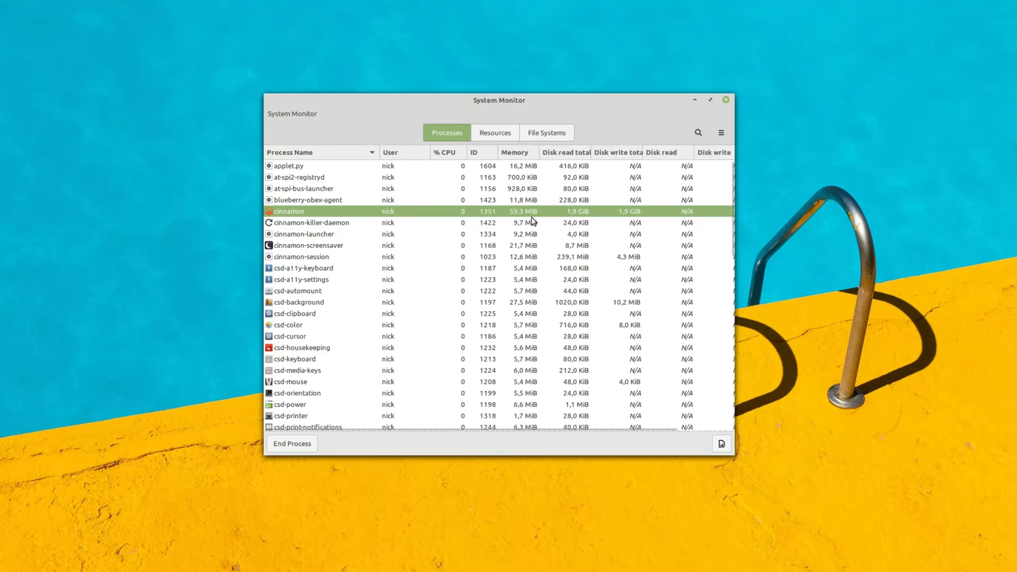
mouse_move(522, 209)
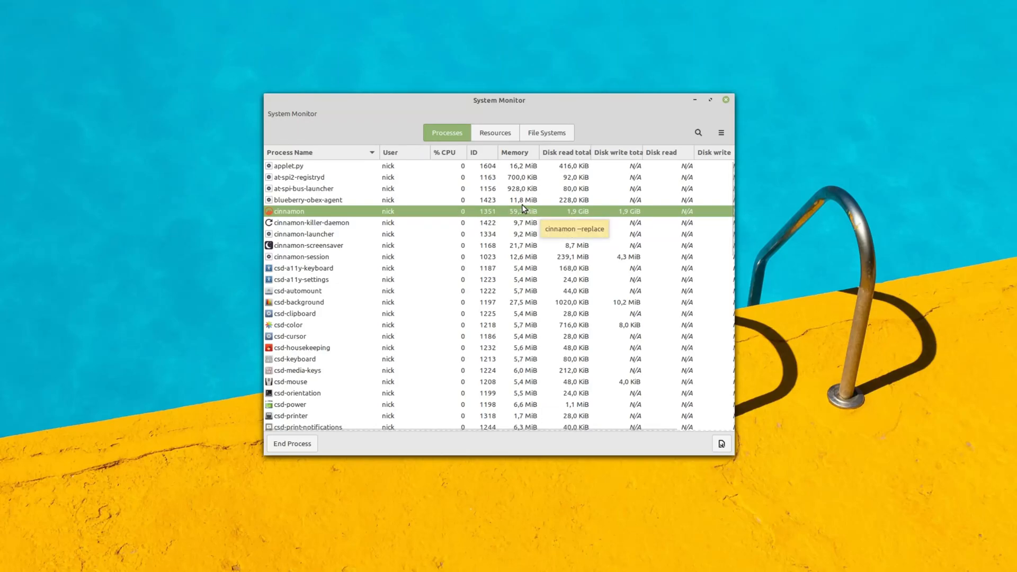
left_click(495, 132)
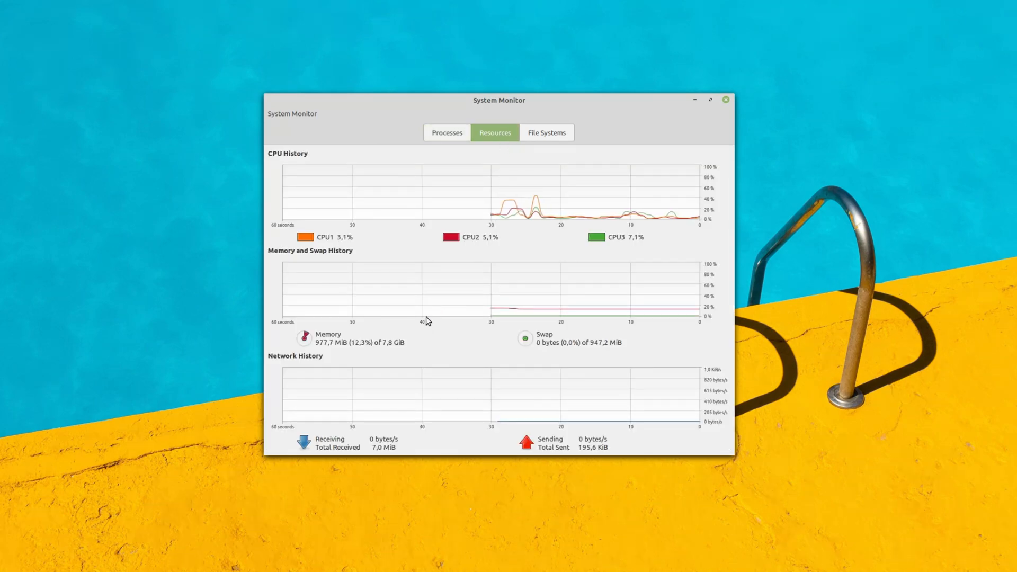
mouse_move(235, 336)
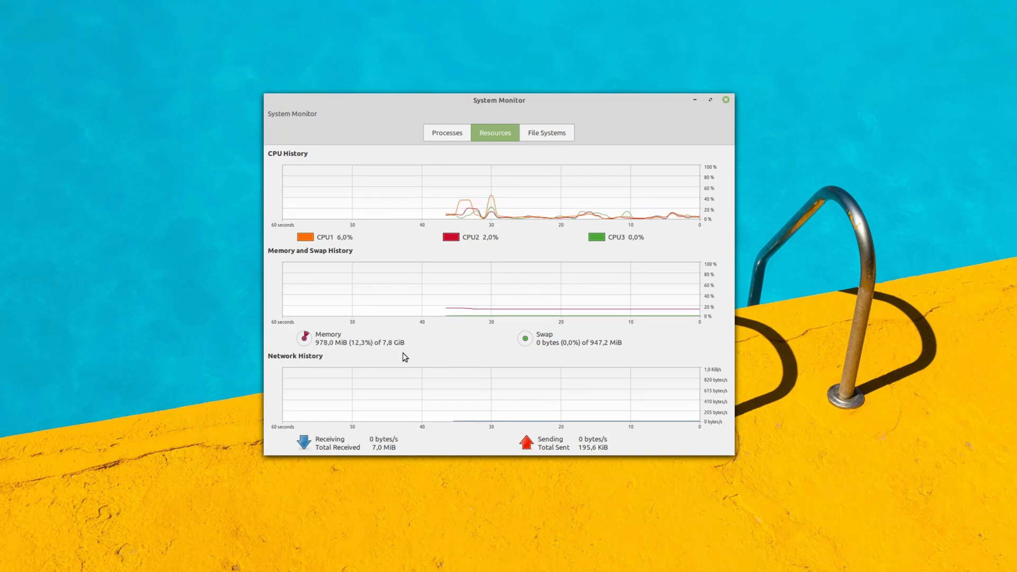
mouse_move(382, 337)
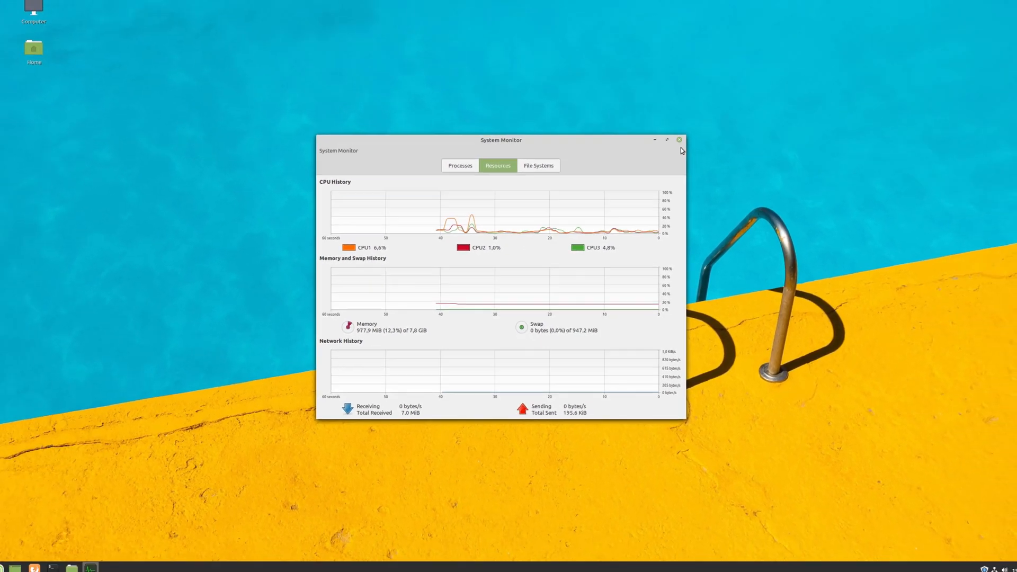
Step: Move the System Monitor window toward the upper right of the screen
left_click_drag(501, 140, 685, 109)
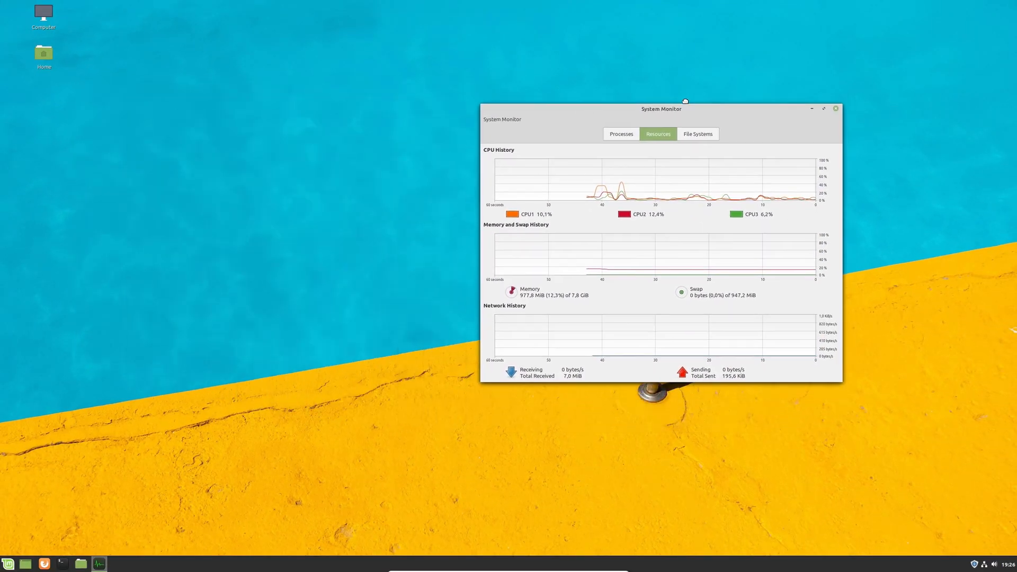
left_click_drag(685, 109, 415, 143)
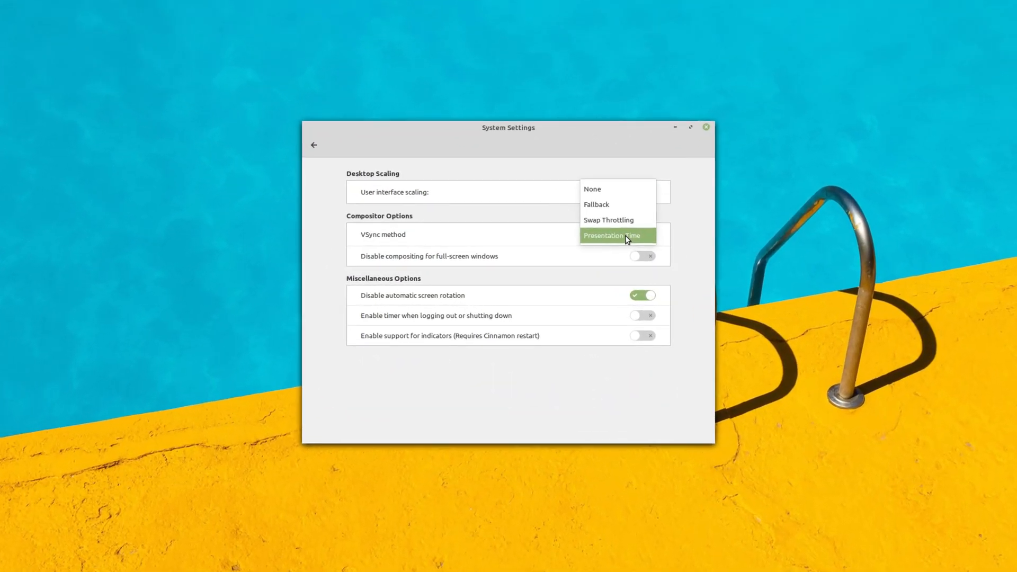
mouse_move(617, 221)
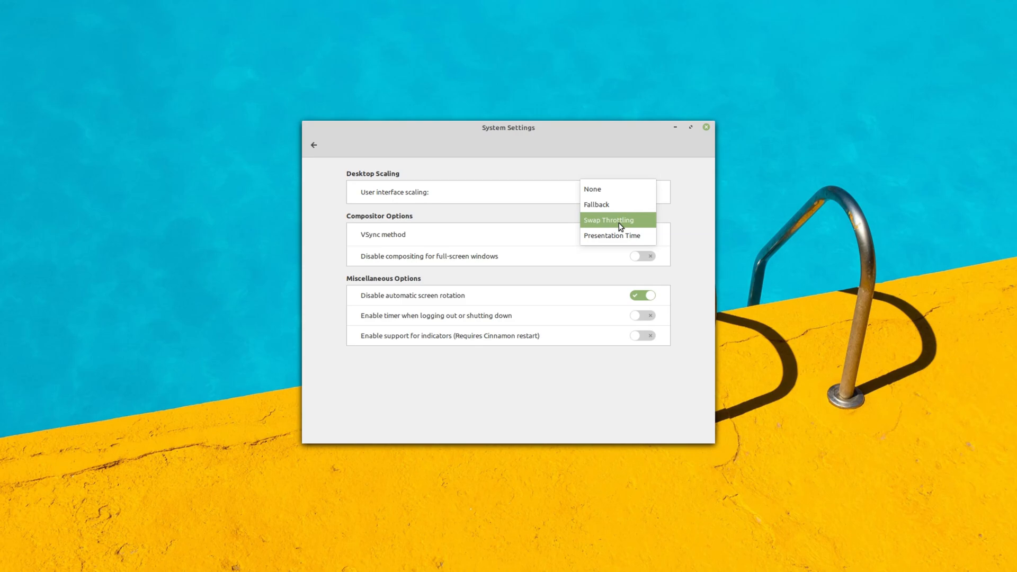
mouse_move(628, 204)
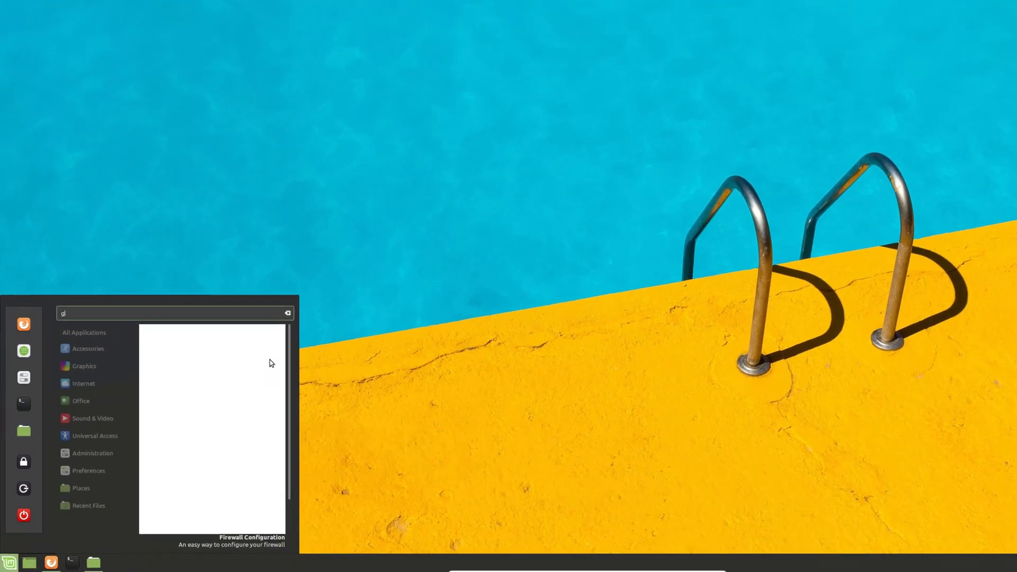
Step: Search the menu for 'gimp' and launch GNU Image Manipulation Program
type("imp")
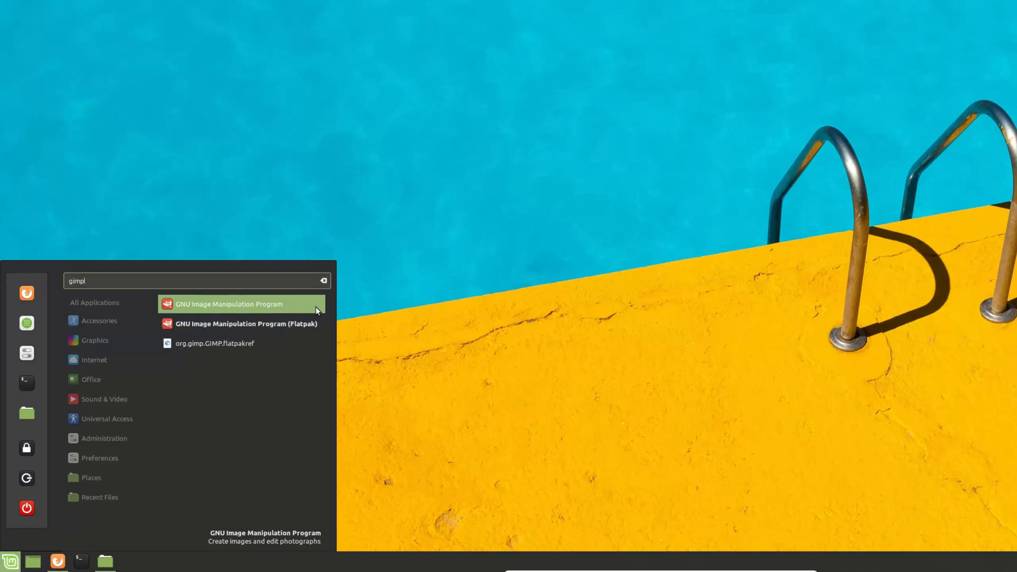
key("BackSpace")
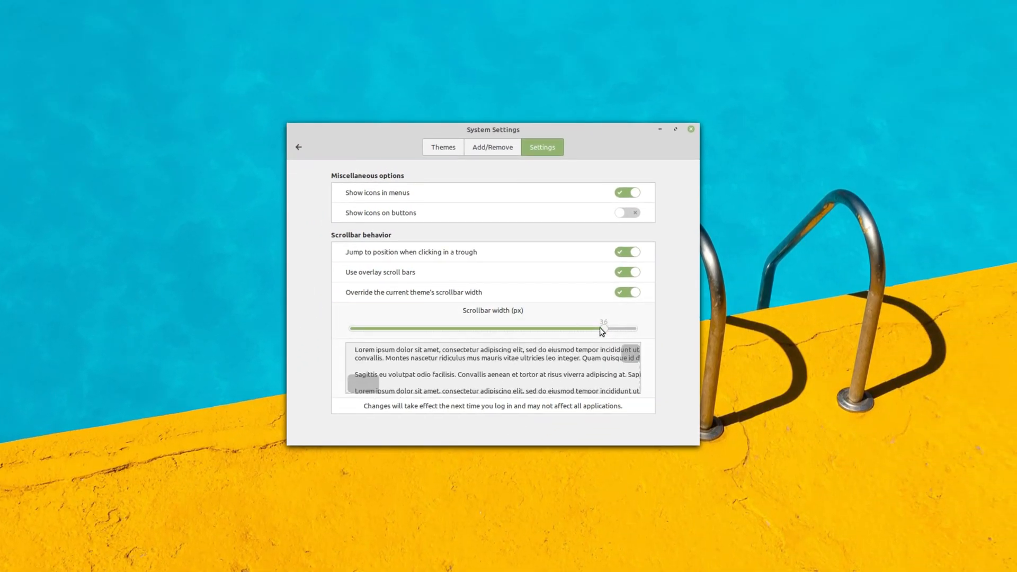
Step: Try a wide overridden scrollbar width, then drop it to the minimum
left_click_drag(603, 329, 366, 328)
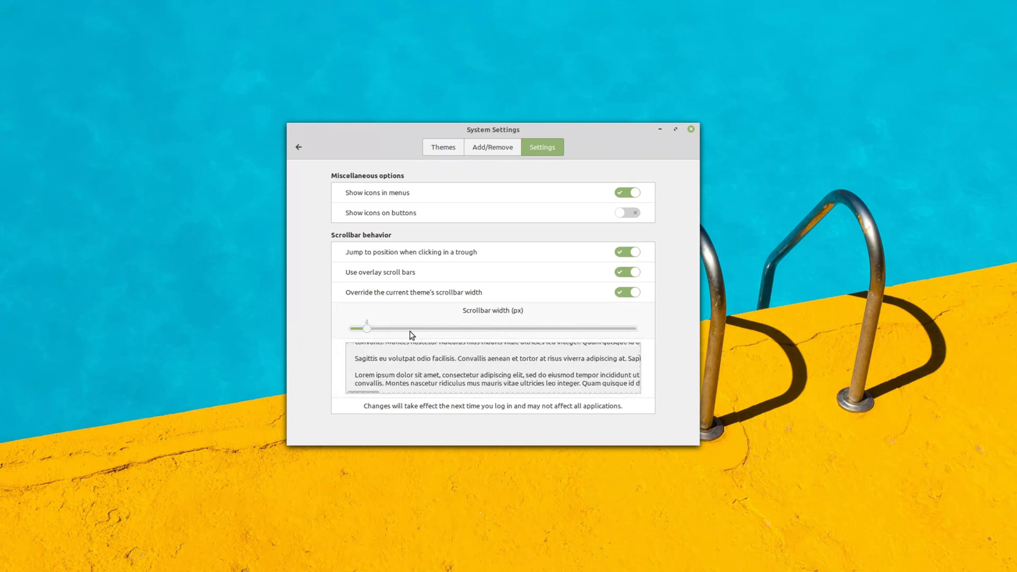
left_click_drag(367, 327, 412, 327)
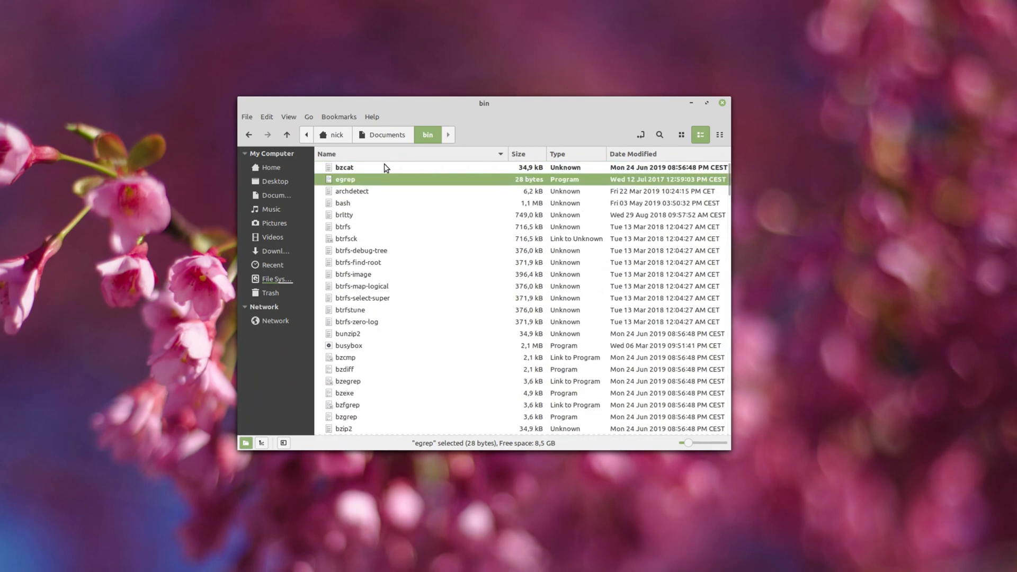
mouse_move(364, 181)
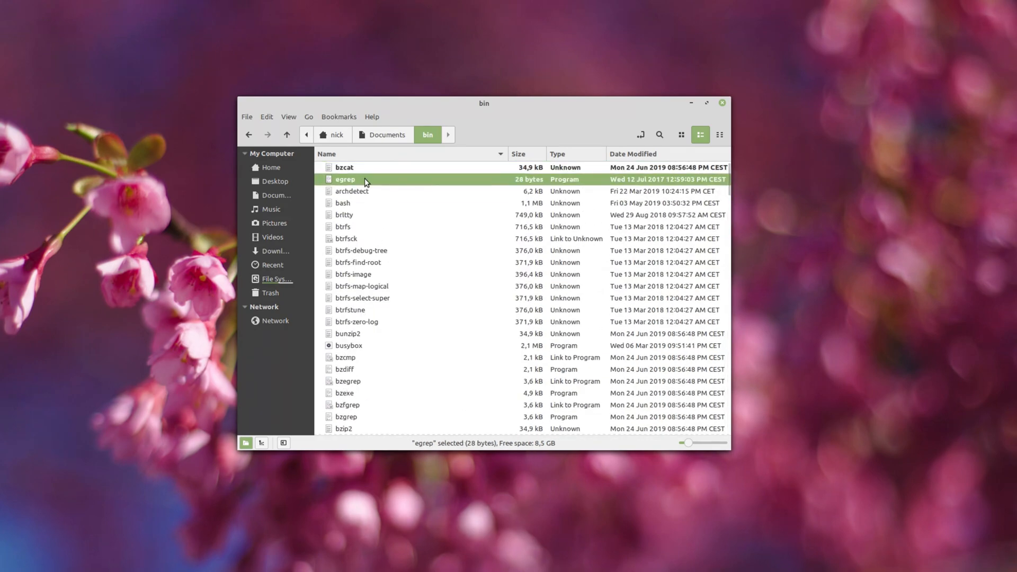
Step: Unpin the egrep file from the top of the bin folder listing
right_click(363, 180)
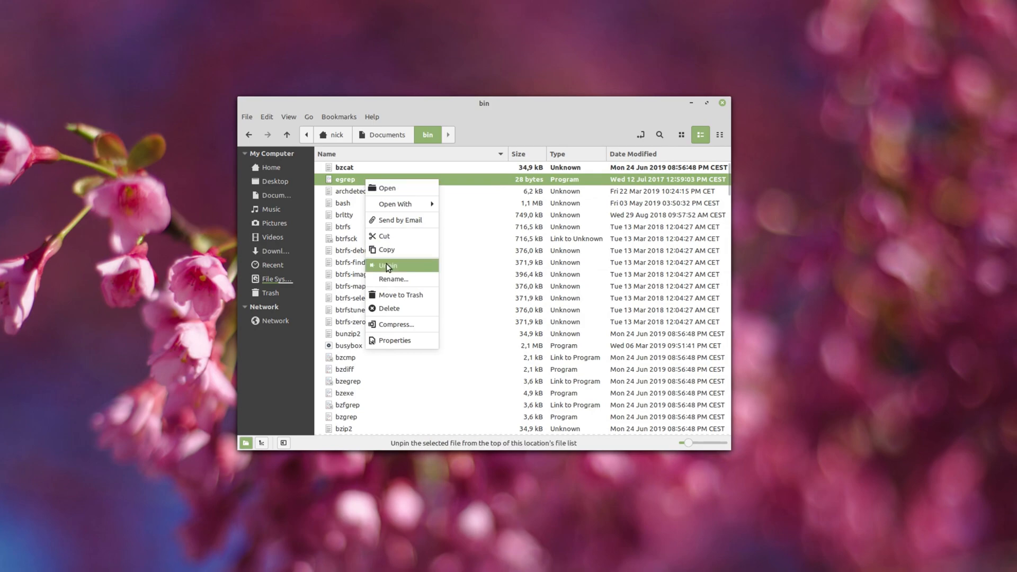
left_click(387, 265)
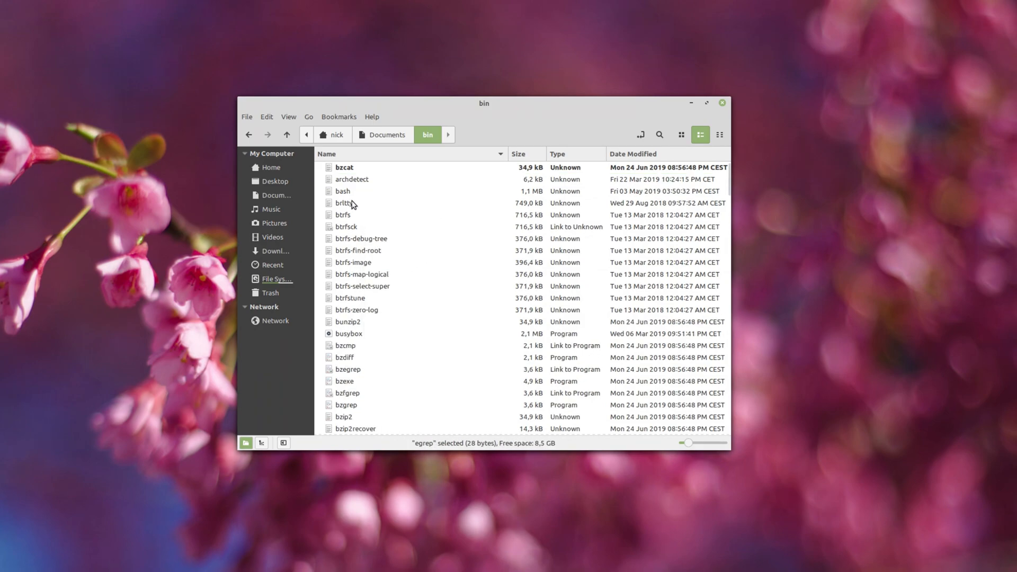
right_click(343, 168)
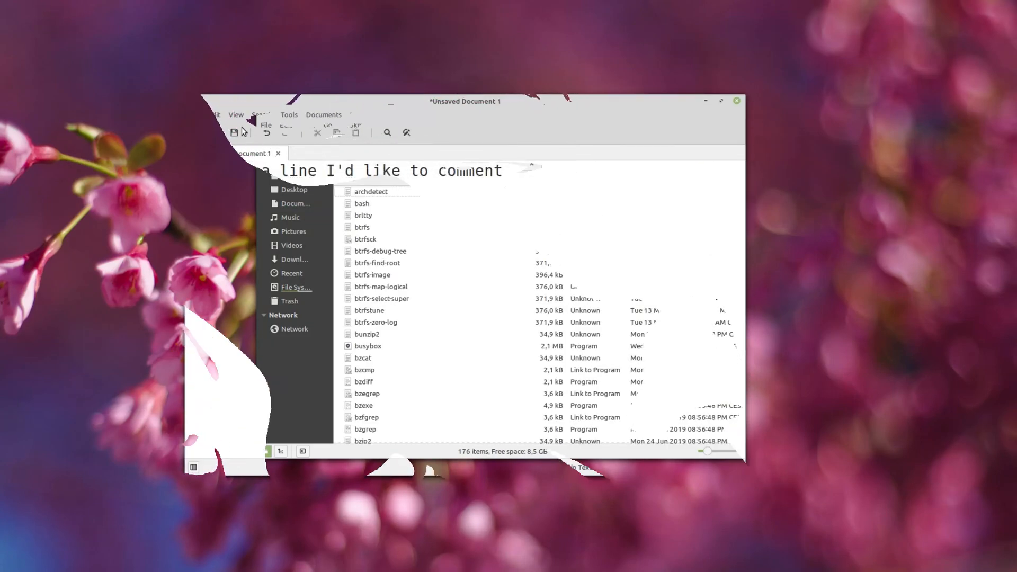
Step: Focus the Xed window and place the cursor in the line of text
left_click(214, 114)
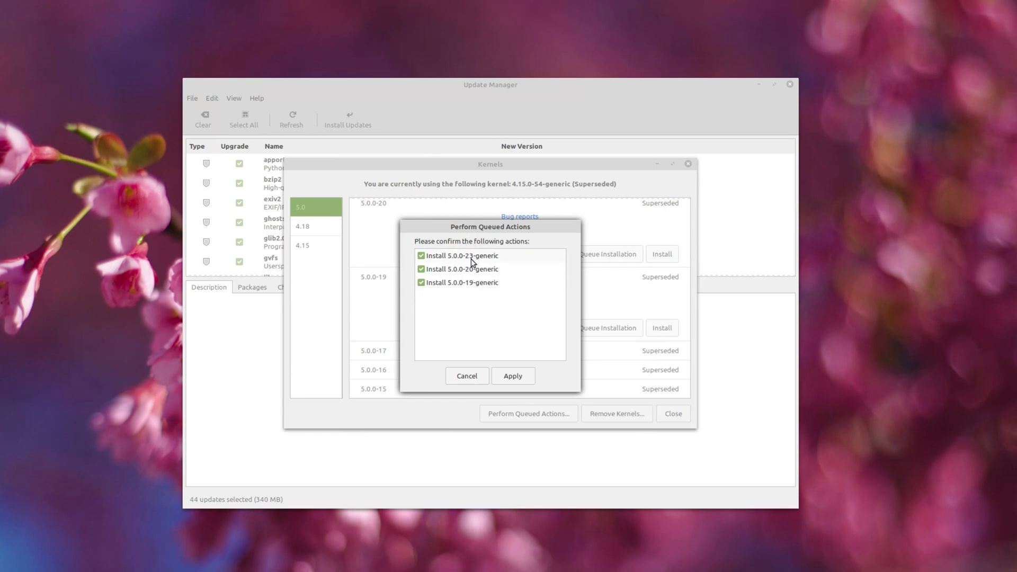
Step: Cancel the three queued 5.0 kernel installs and view the 4.18 series
left_click(466, 375)
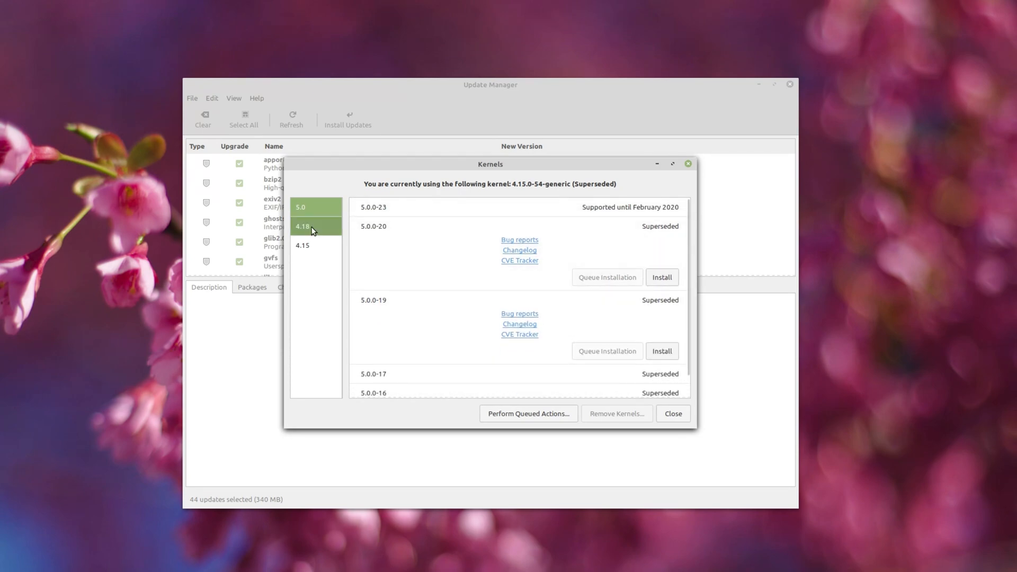
left_click(302, 227)
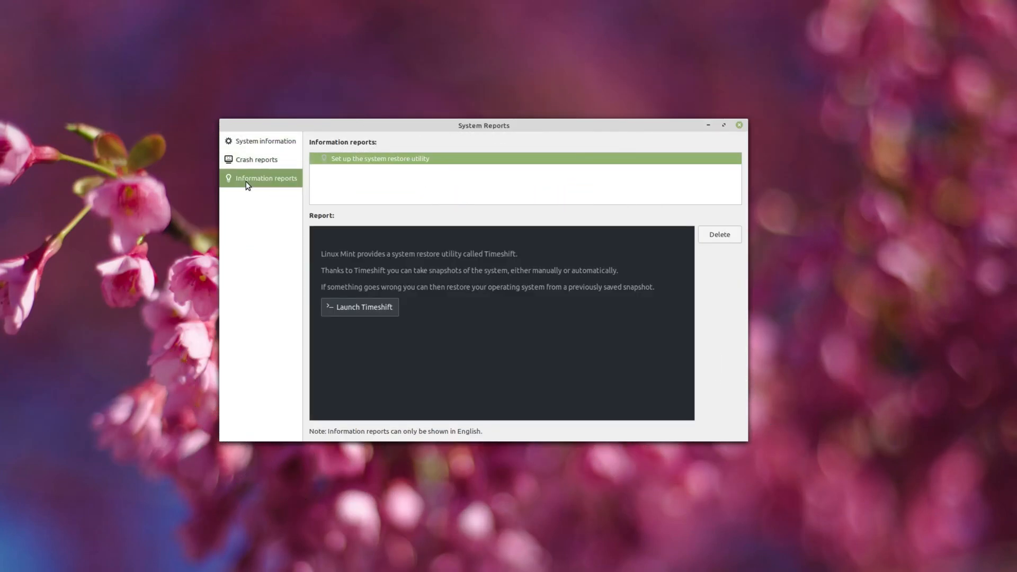
Step: Show the available information reports and then the machine's system information summary
left_click(265, 140)
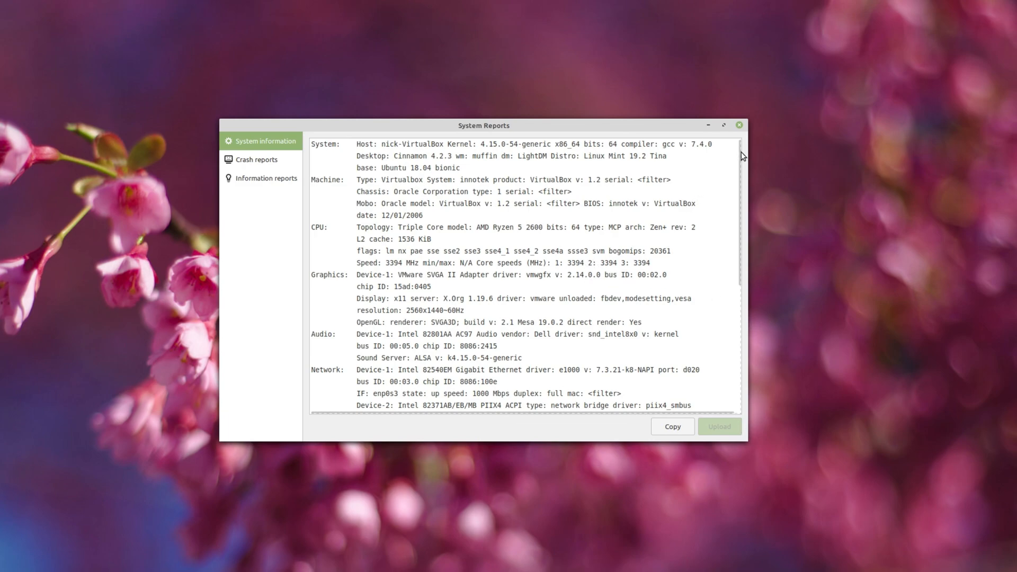
mouse_move(507, 256)
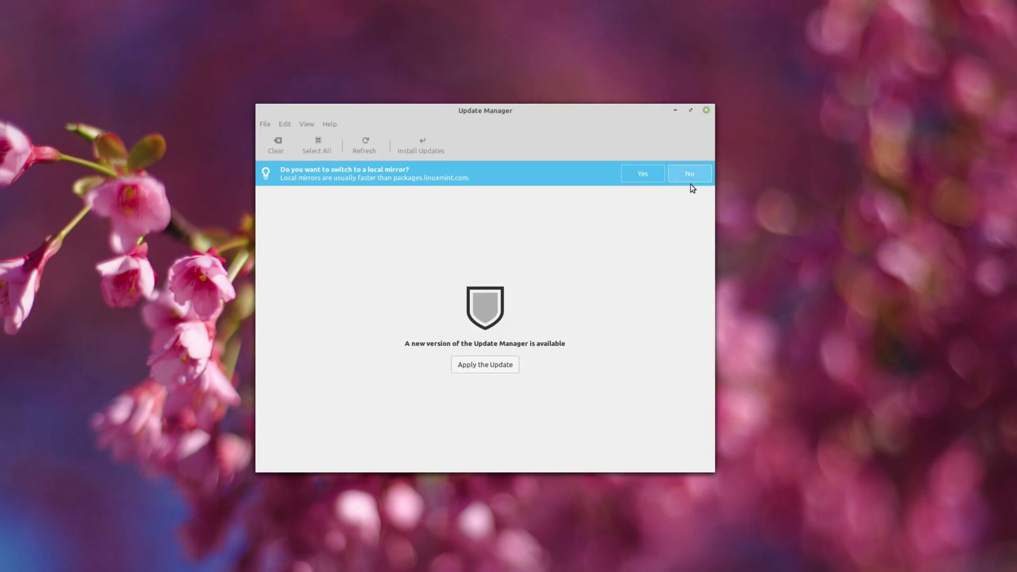
Step: Answer No to the local mirror banner and apply the new Update Manager version
left_click(688, 173)
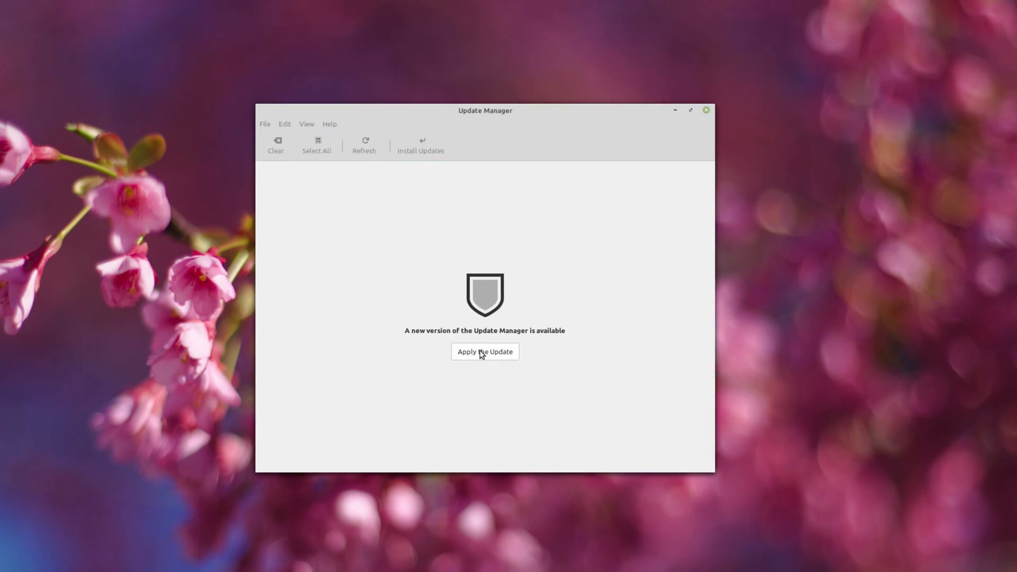
left_click(484, 352)
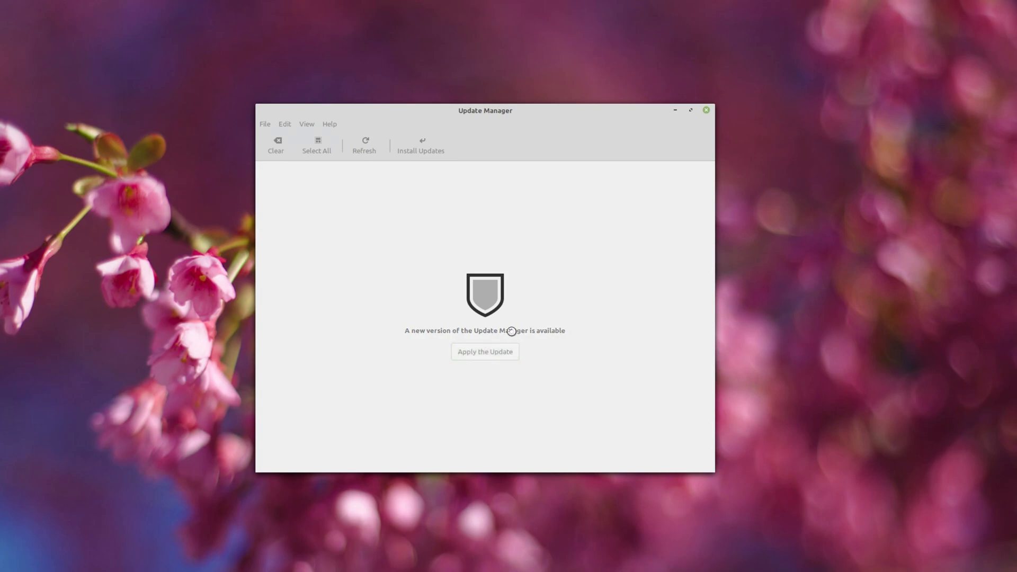
left_click(484, 352)
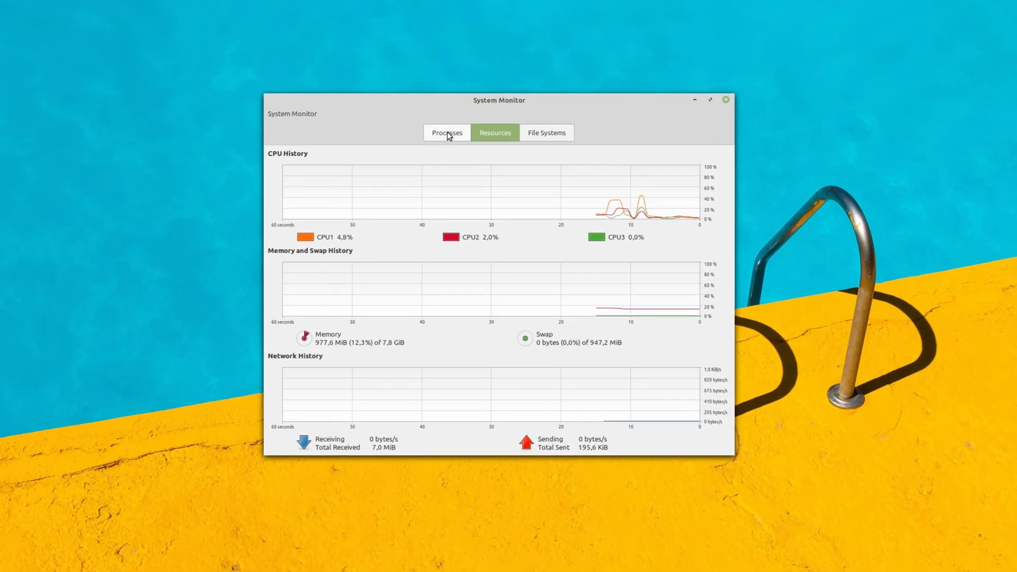
left_click(446, 132)
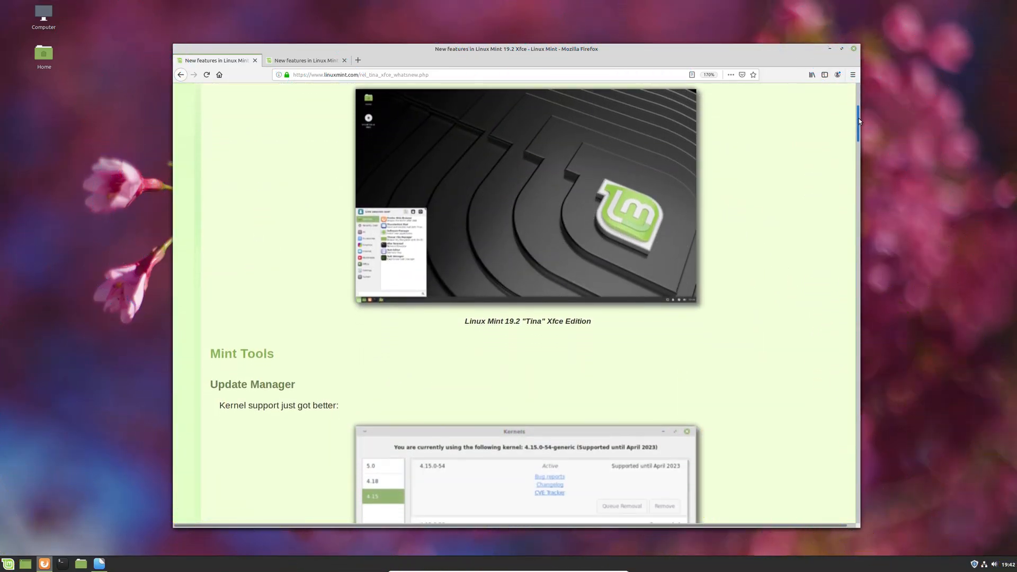
Step: Scroll the release notes past the kernel notes to the Update Manager preferences section
scroll("down", 3)
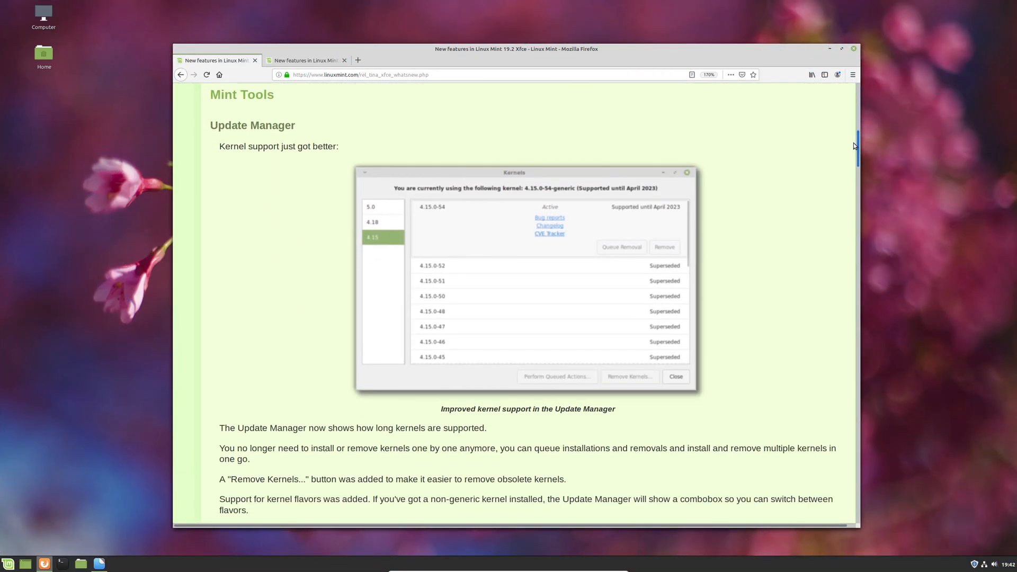
scroll("down", 3)
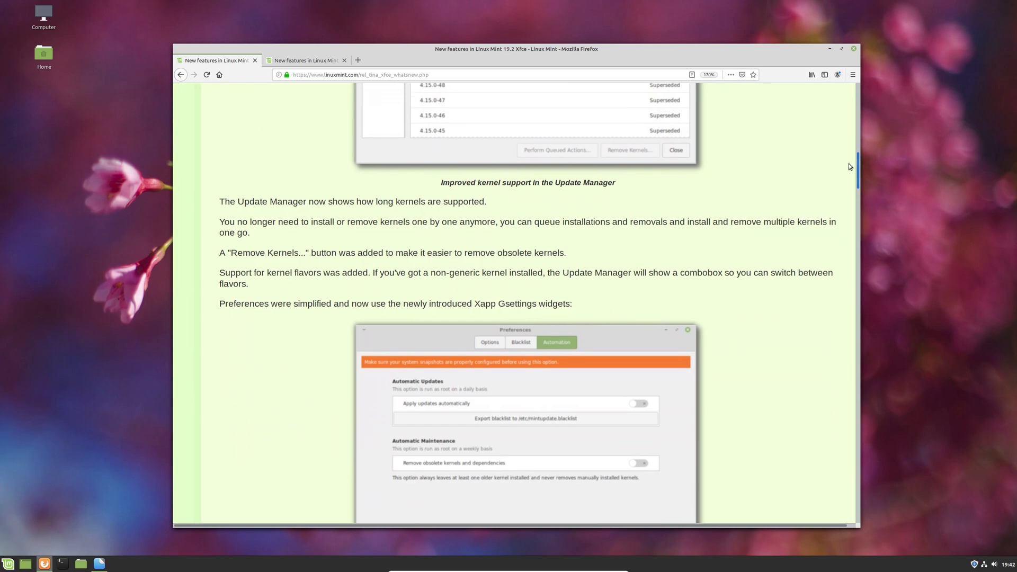
scroll("down", 3)
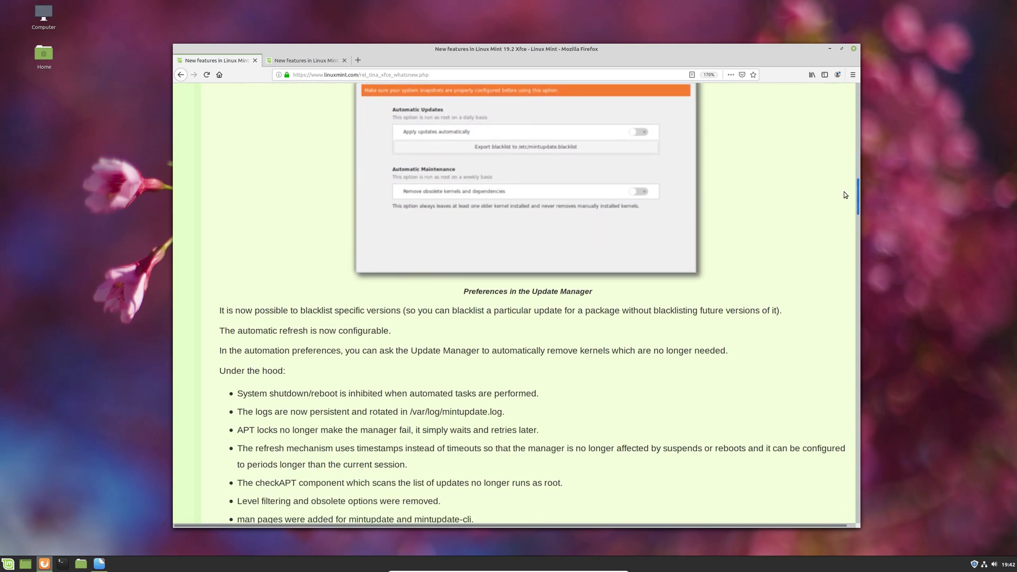